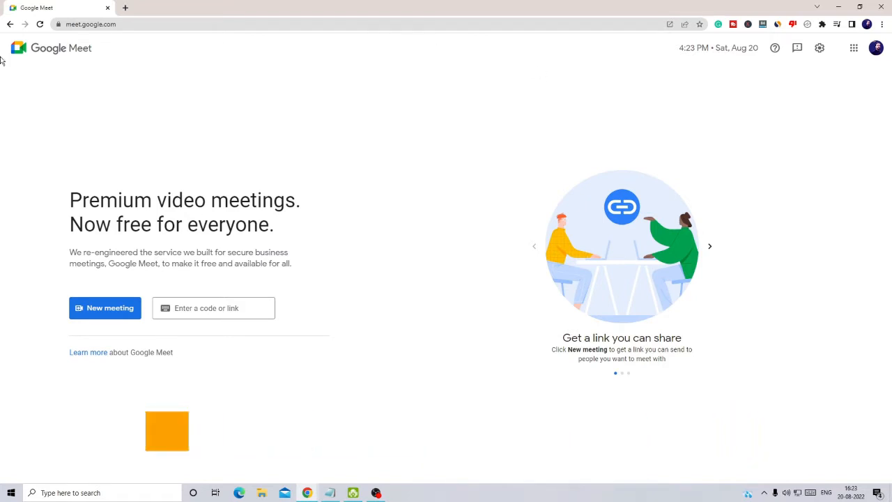
Start an instant Google Meet meeting from New meeting to test the camera
{"action": "left_click", "coordinate": [105, 307]}
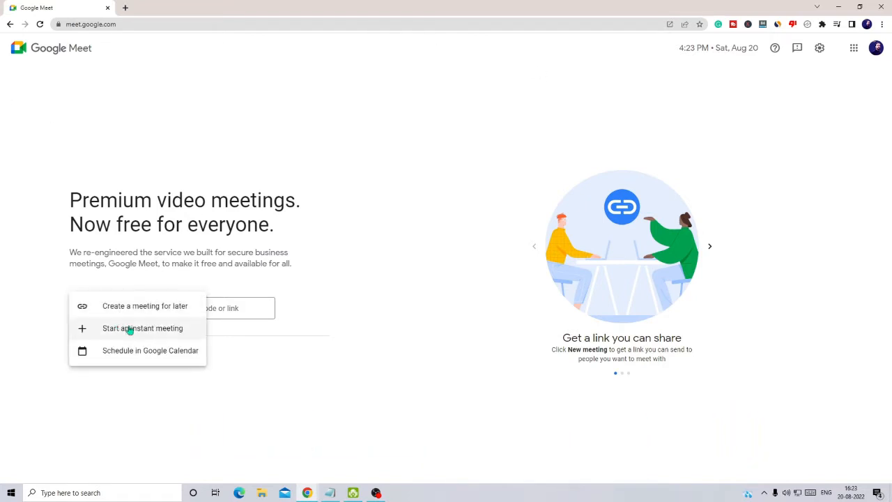
{"action": "left_click", "coordinate": [142, 328]}
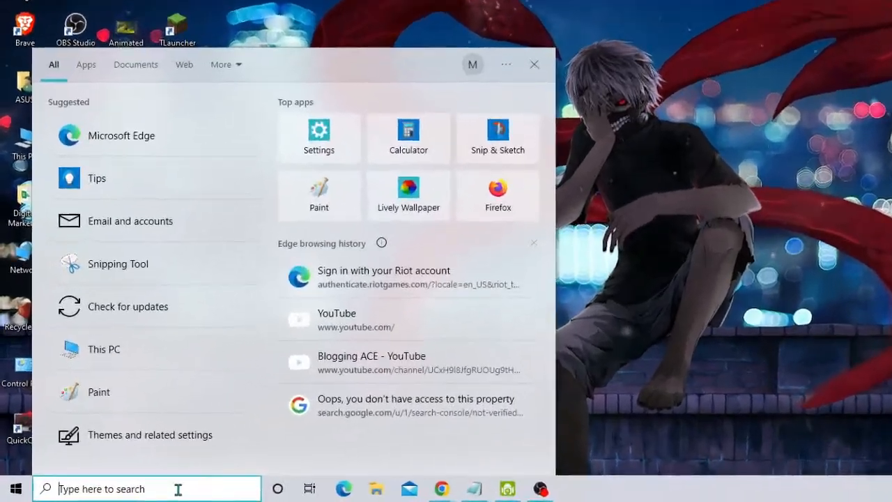
Search 'privacy settings' and switch 'Allow apps to access your camera' On
{"action": "type", "text": "privacy settings"}
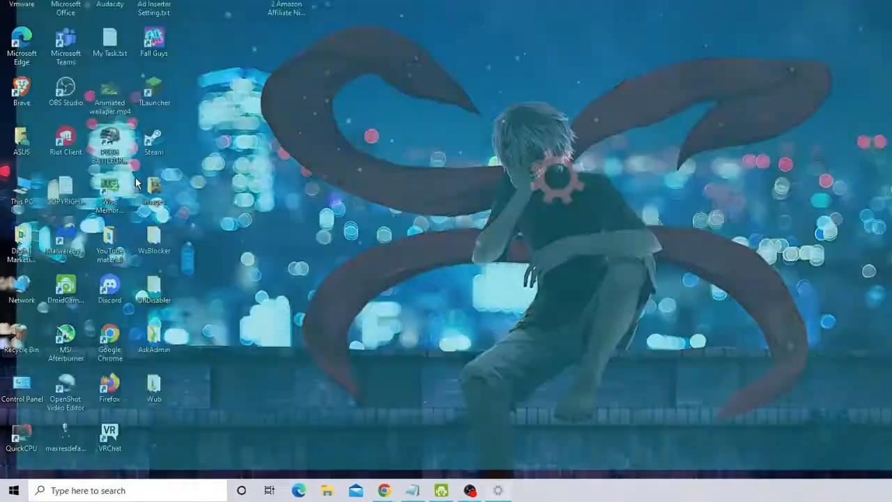
{"action": "left_click", "coordinate": [498, 490]}
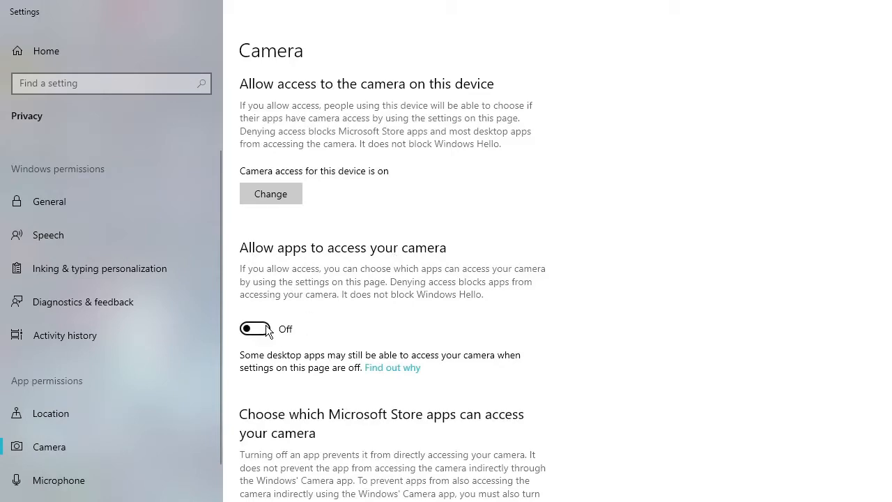
{"action": "left_click", "coordinate": [254, 328]}
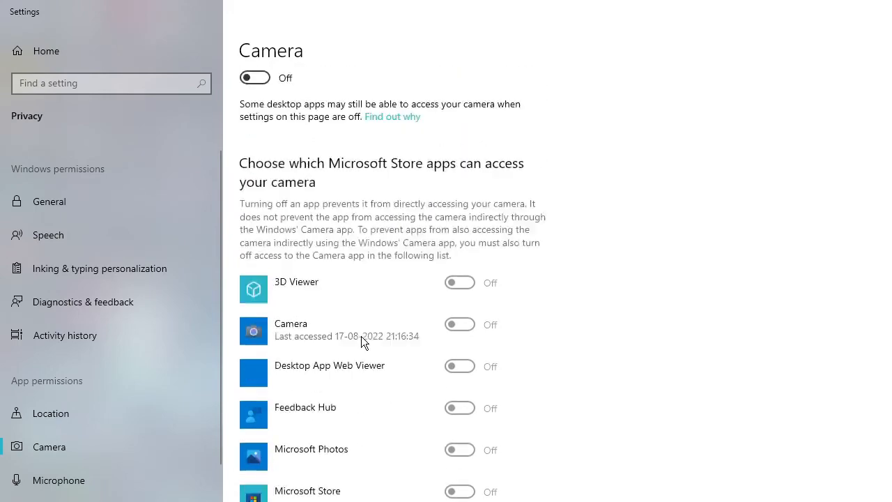
{"action": "left_click", "coordinate": [254, 78]}
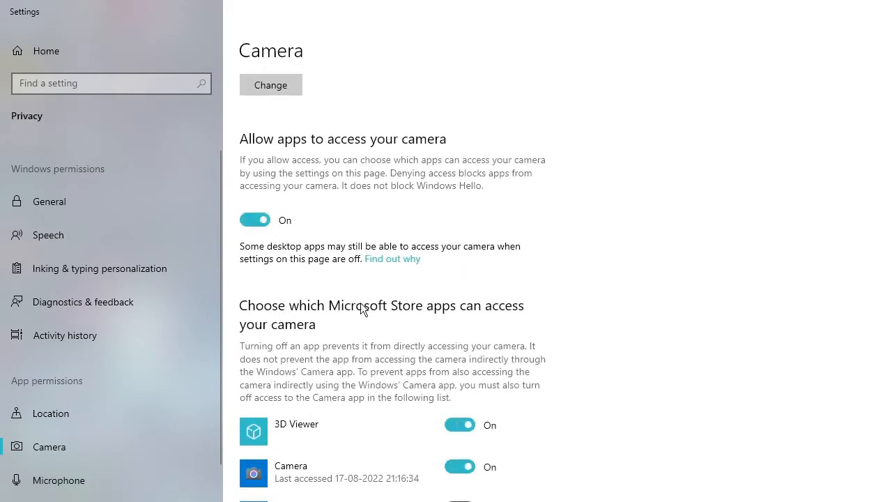
{"action": "scroll", "scroll_direction": "down", "scroll_amount": 3}
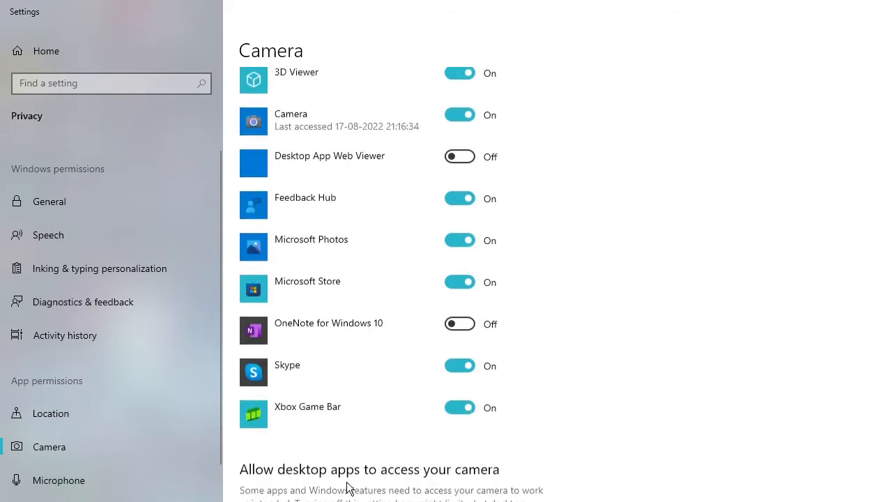
{"action": "scroll", "scroll_direction": "down", "scroll_amount": 3}
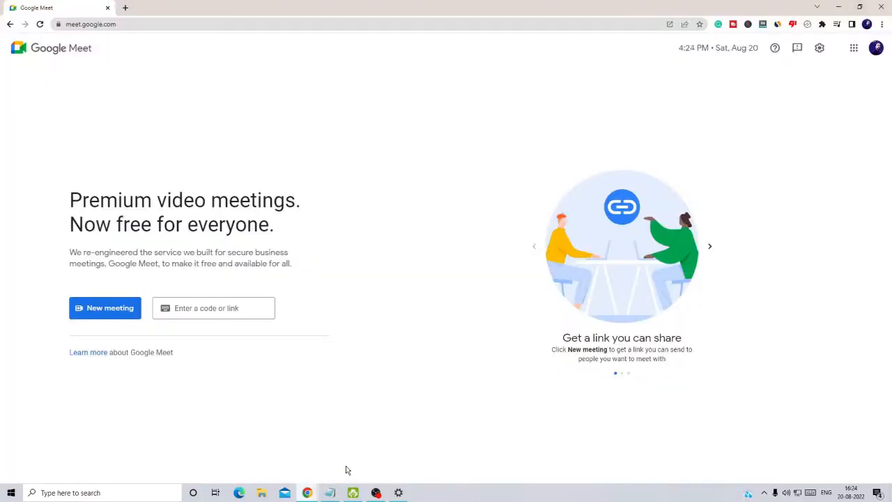
{"action": "mouse_move", "coordinate": [11, 294]}
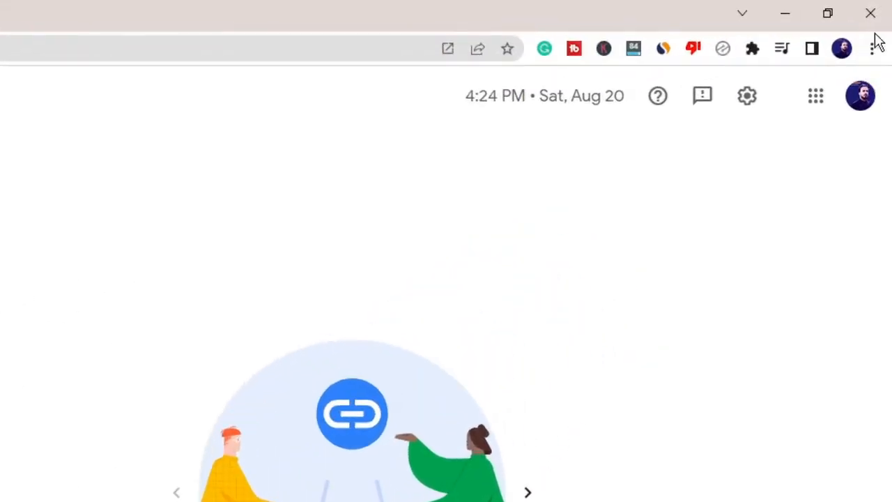
Open Chrome Settings from the three-dot menu on the Meet tab
{"action": "left_click", "coordinate": [871, 48]}
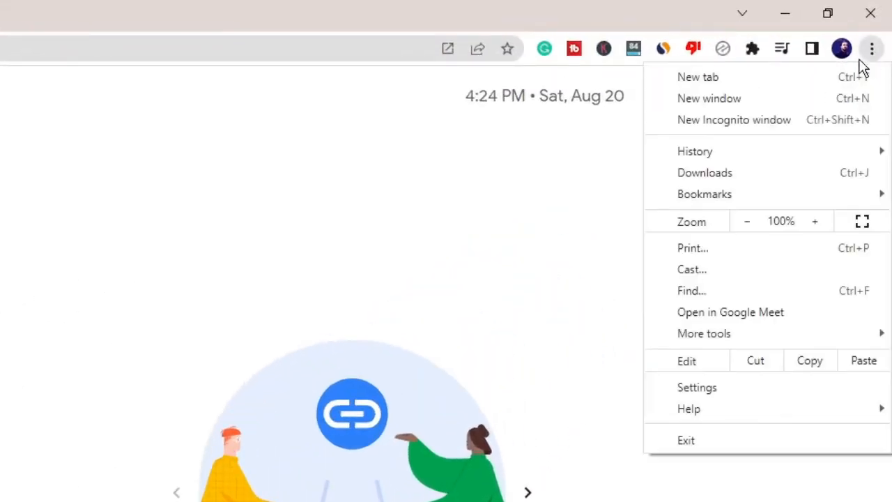
{"action": "left_click", "coordinate": [871, 48]}
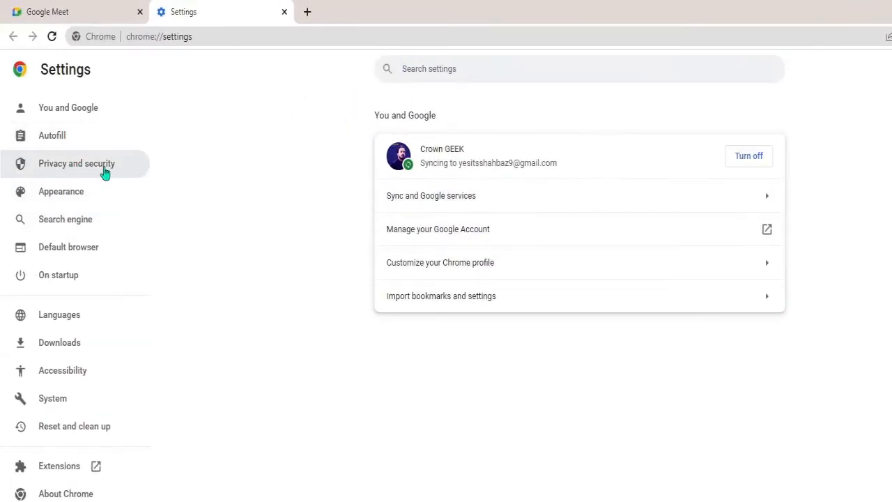
Open Privacy and security > Site Settings > Camera, keeping DroidCam Source 3 selected
{"action": "left_click", "coordinate": [76, 163]}
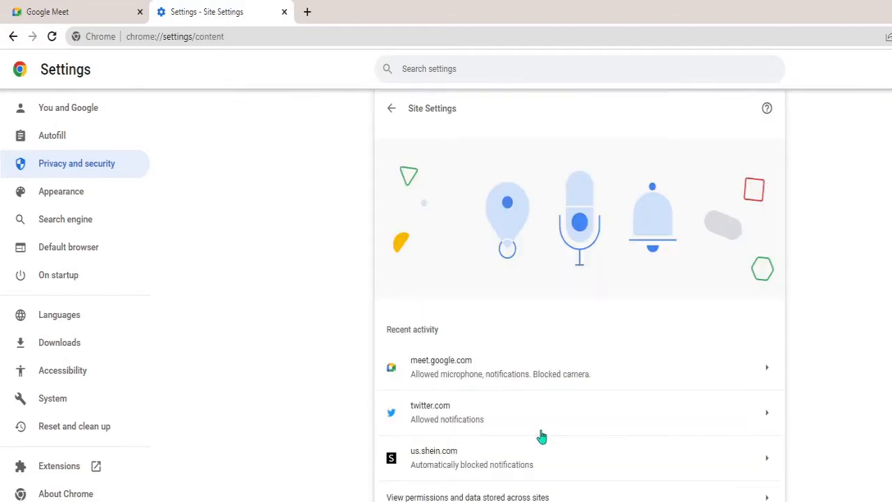
{"action": "scroll", "scroll_direction": "down", "scroll_amount": 3}
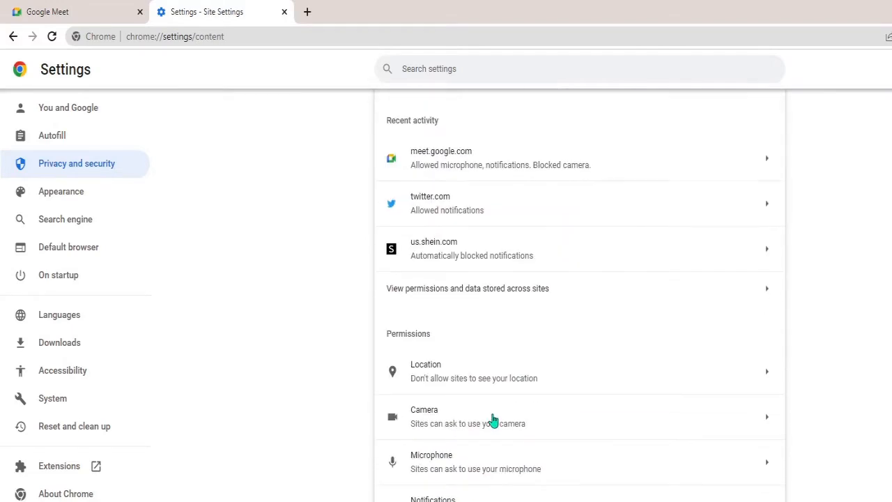
{"action": "mouse_move", "coordinate": [469, 351]}
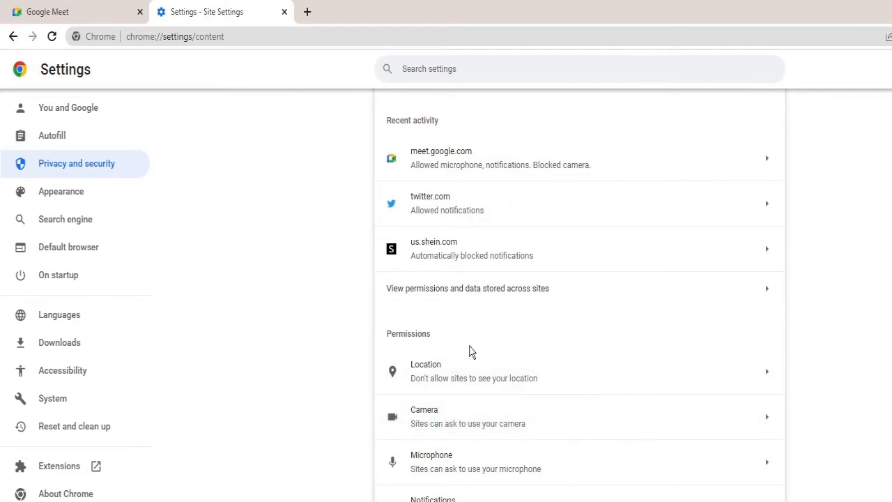
{"action": "left_click", "coordinate": [424, 416]}
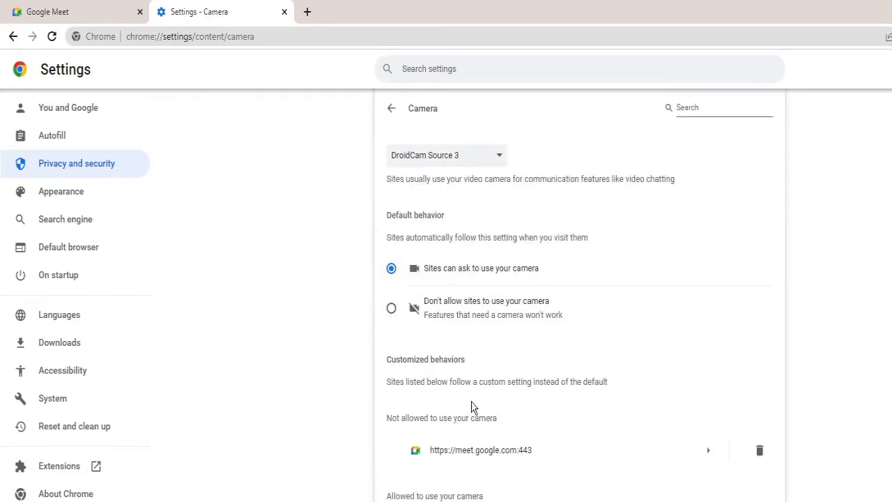
{"action": "mouse_move", "coordinate": [498, 194]}
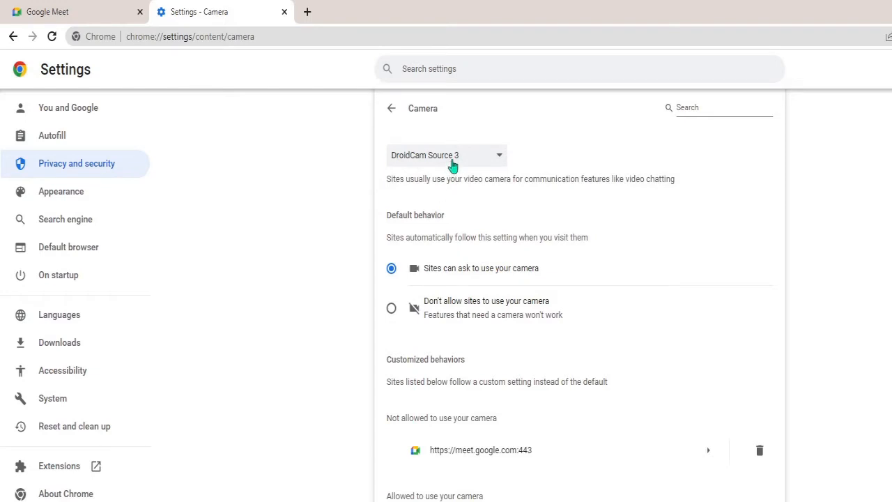
{"action": "mouse_move", "coordinate": [486, 158]}
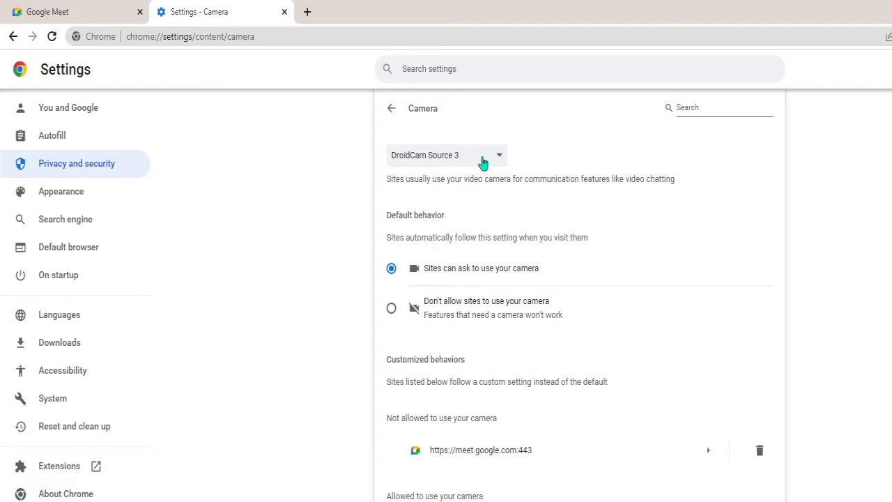
{"action": "left_click", "coordinate": [445, 154]}
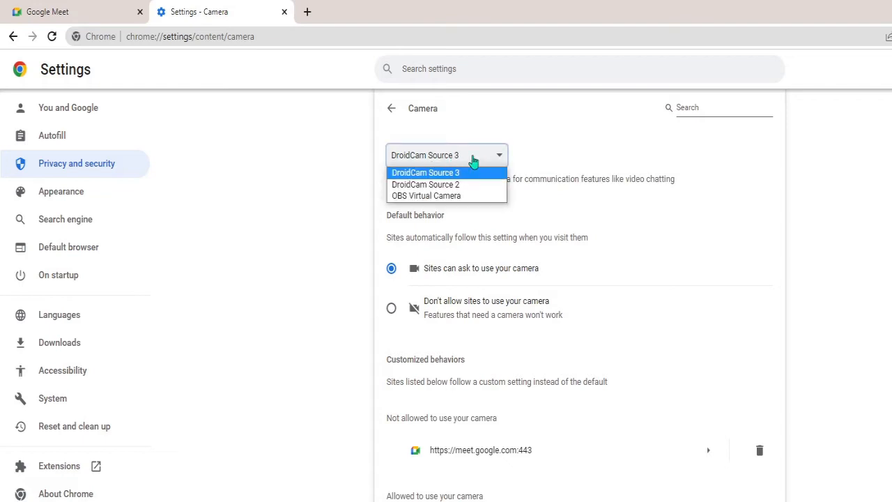
{"action": "left_click", "coordinate": [425, 172]}
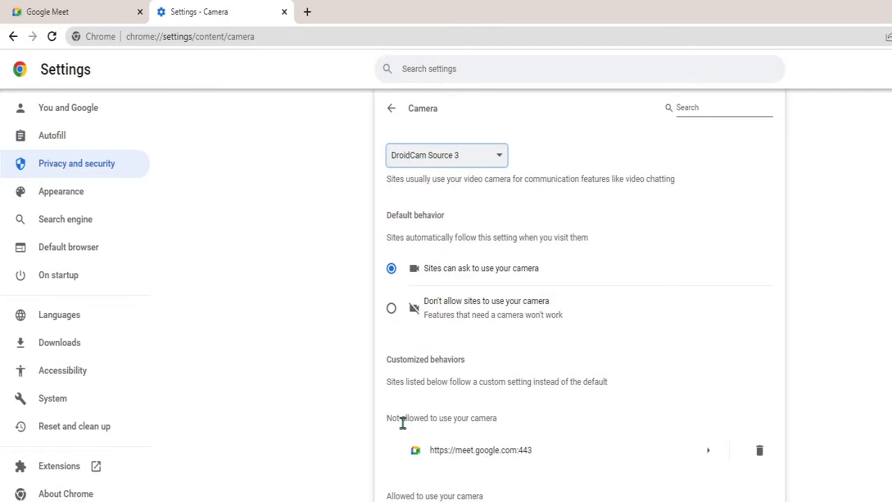
{"action": "mouse_move", "coordinate": [472, 463]}
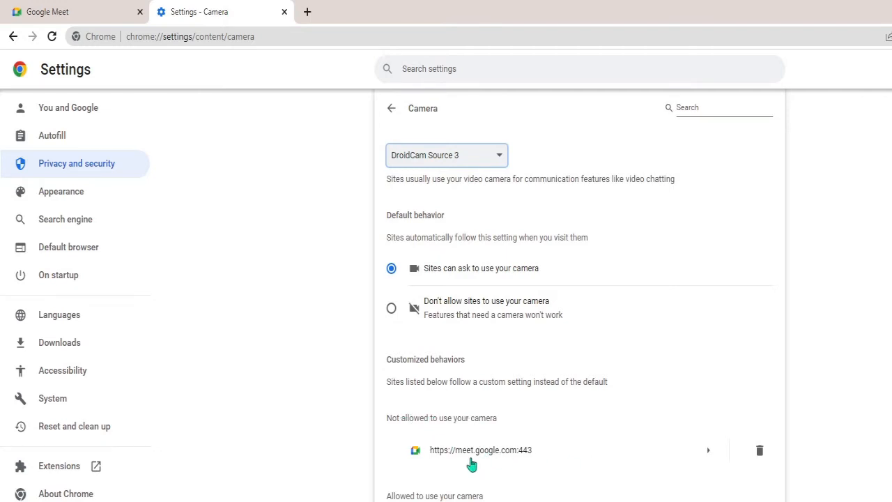
{"action": "mouse_move", "coordinate": [508, 456]}
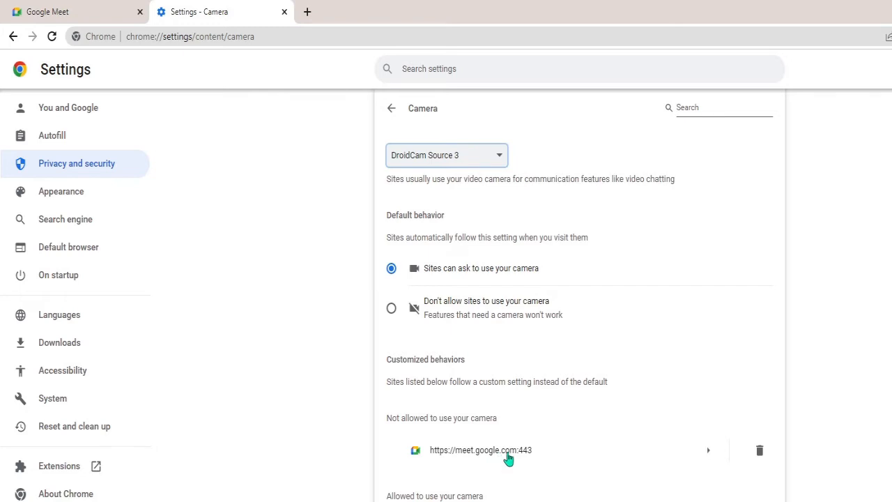
Change meet.google.com's Camera permission from Block to Allow and close the Settings tab
{"action": "left_click", "coordinate": [480, 450]}
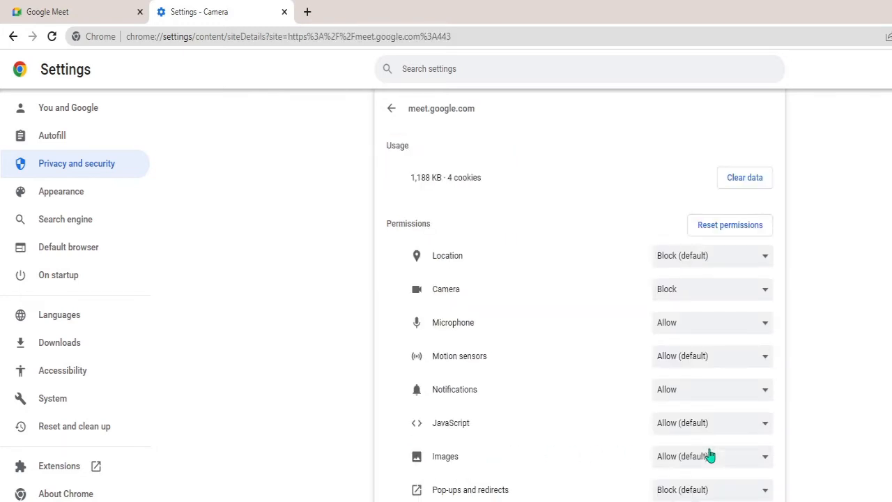
{"action": "mouse_move", "coordinate": [692, 318]}
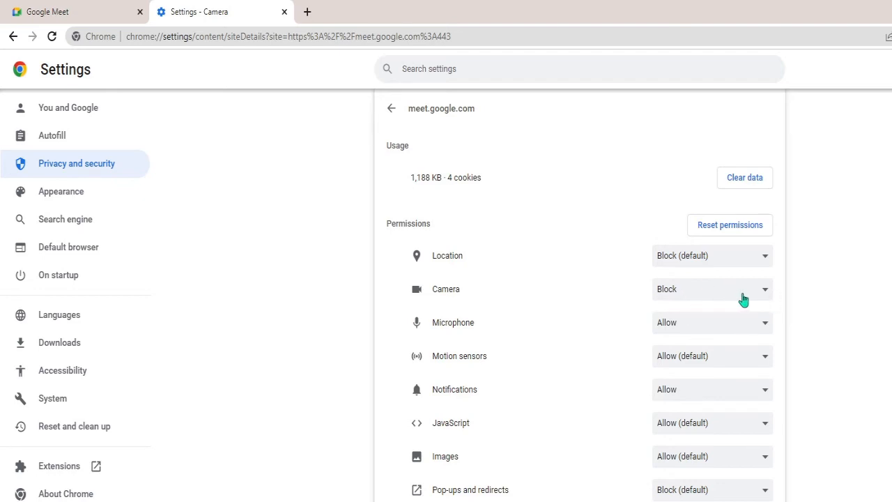
{"action": "left_click", "coordinate": [710, 289]}
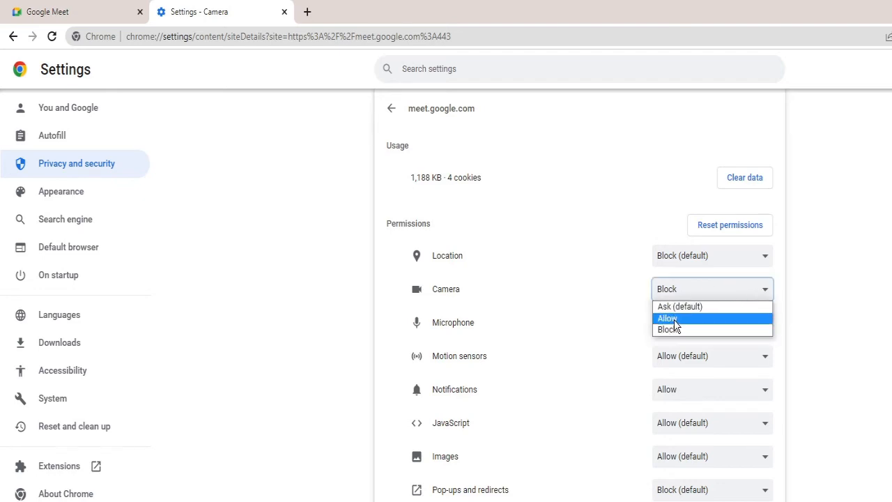
{"action": "left_click", "coordinate": [667, 317]}
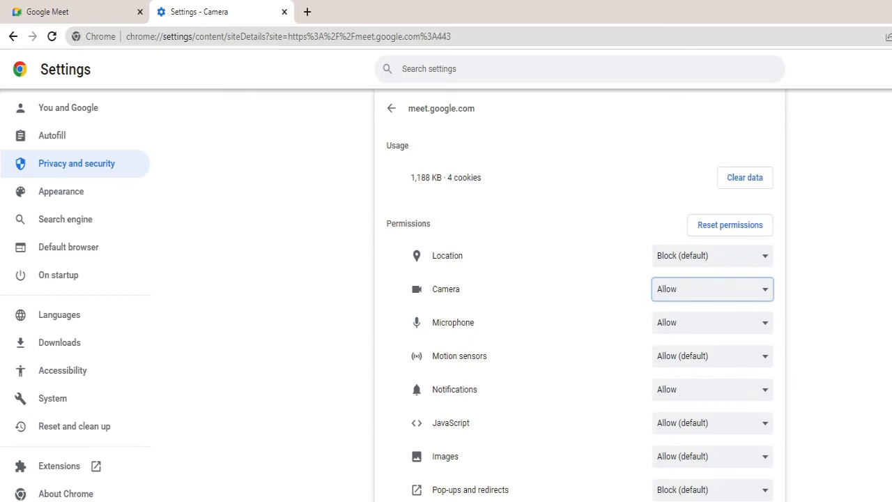
{"action": "left_click", "coordinate": [70, 12]}
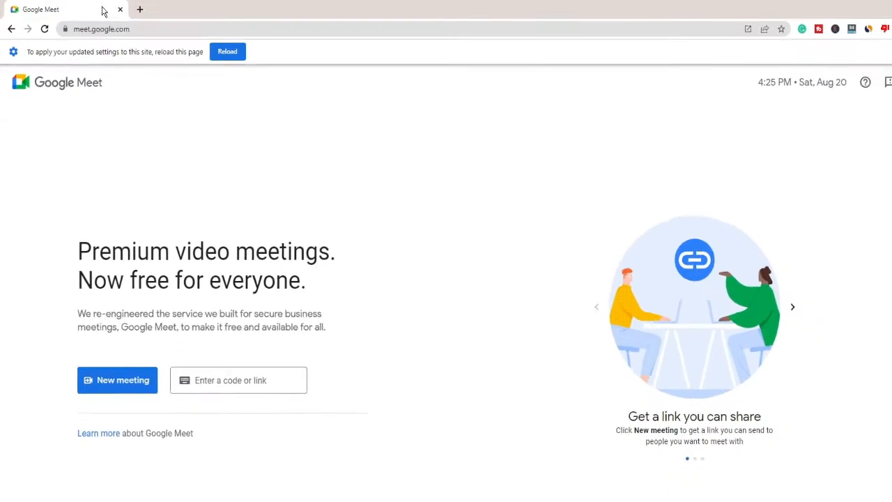
Choose New meeting > Start an instant meeting to retest the camera
{"action": "left_click", "coordinate": [117, 380]}
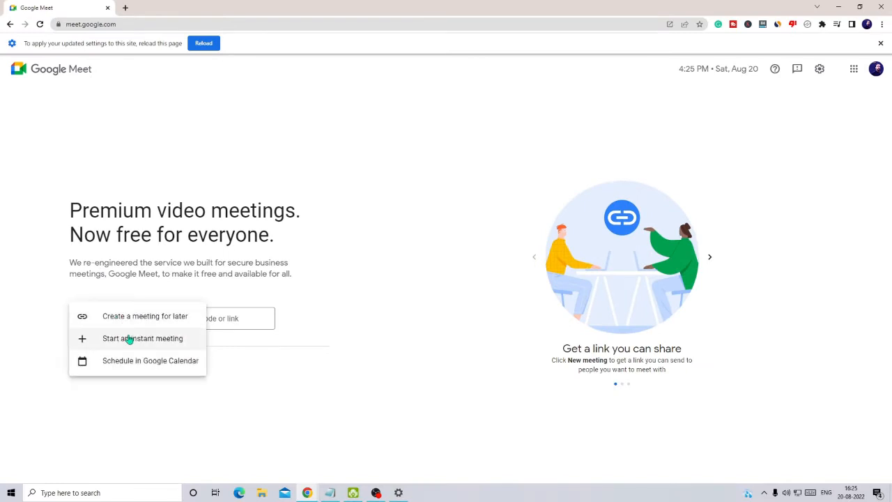
{"action": "left_click", "coordinate": [142, 337]}
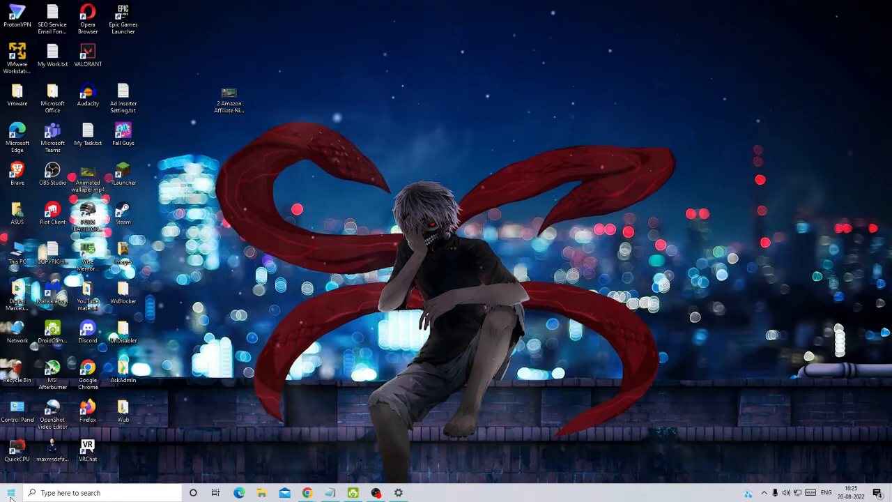
In Device Manager, search automatically for a DroidCam Source 3 driver update, then close
{"action": "right_click", "coordinate": [10, 492]}
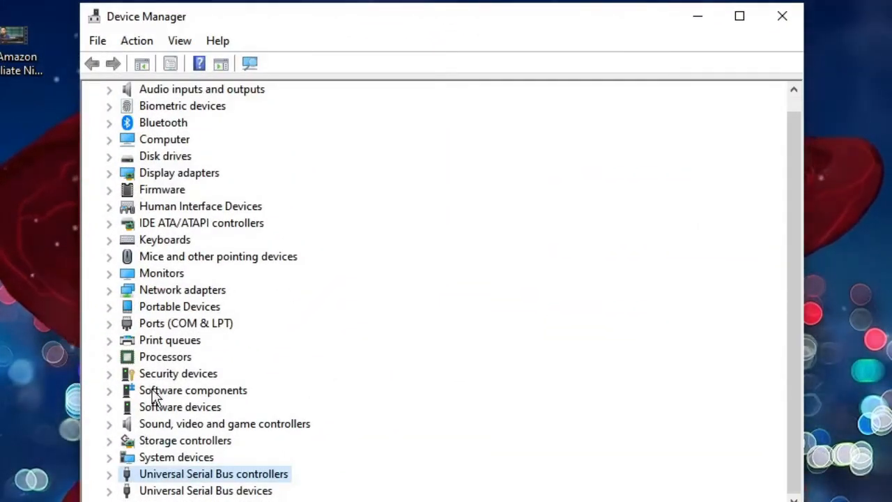
{"action": "mouse_move", "coordinate": [173, 383]}
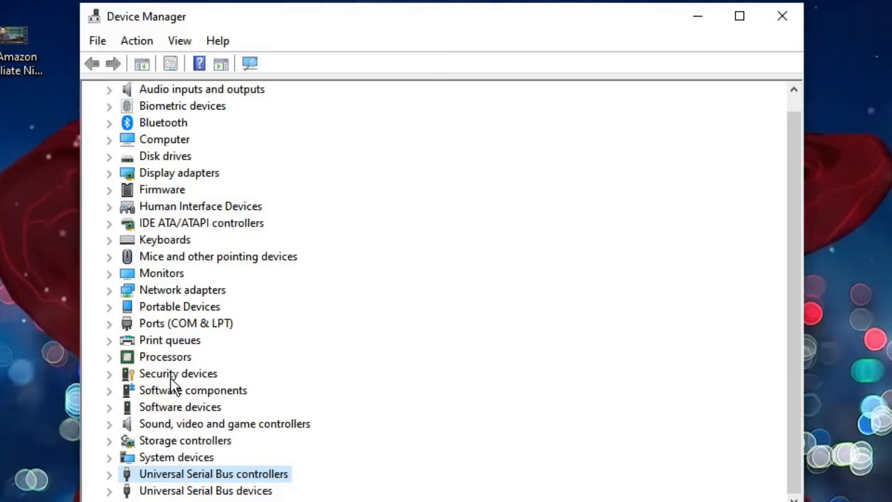
{"action": "mouse_move", "coordinate": [193, 379]}
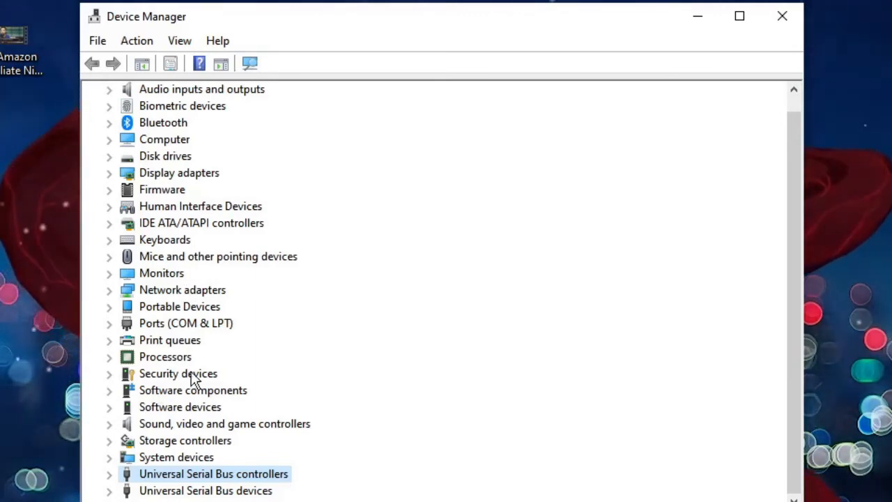
{"action": "left_click", "coordinate": [224, 422]}
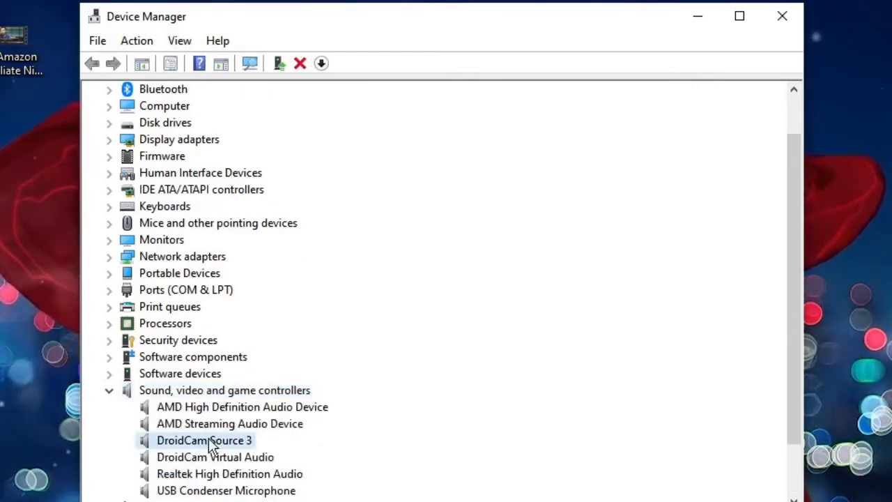
{"action": "mouse_move", "coordinate": [205, 399]}
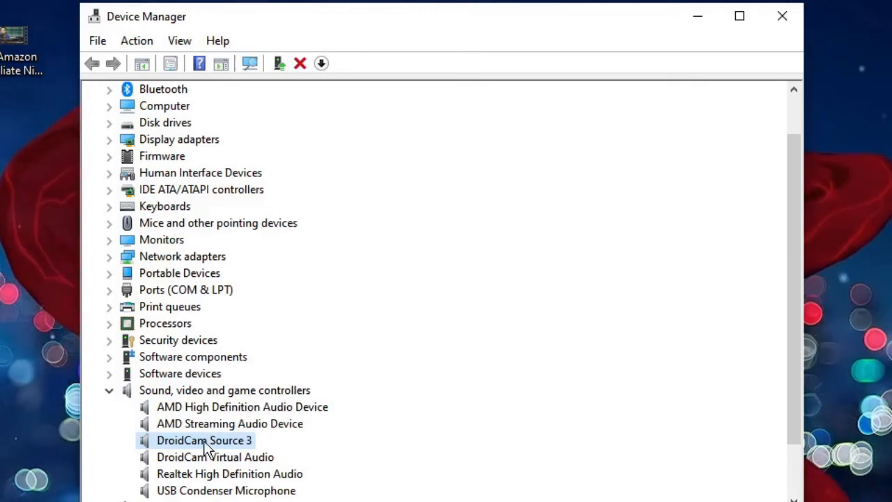
{"action": "right_click", "coordinate": [204, 440]}
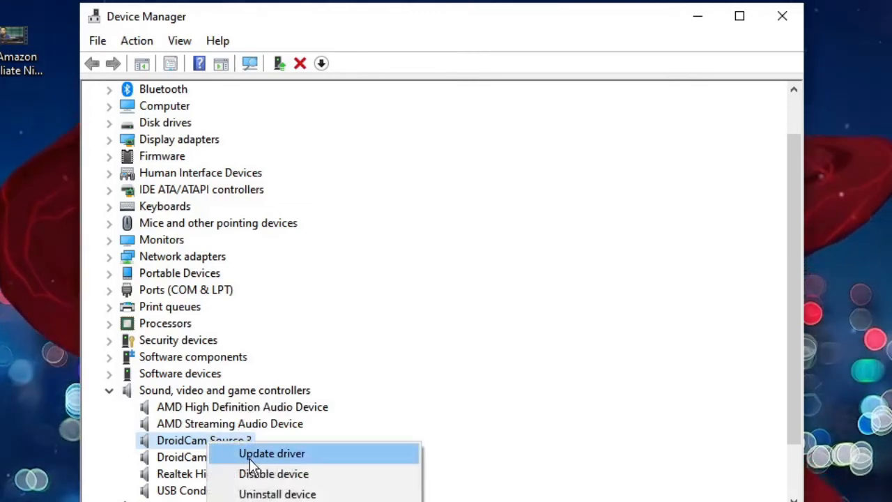
{"action": "left_click", "coordinate": [271, 452]}
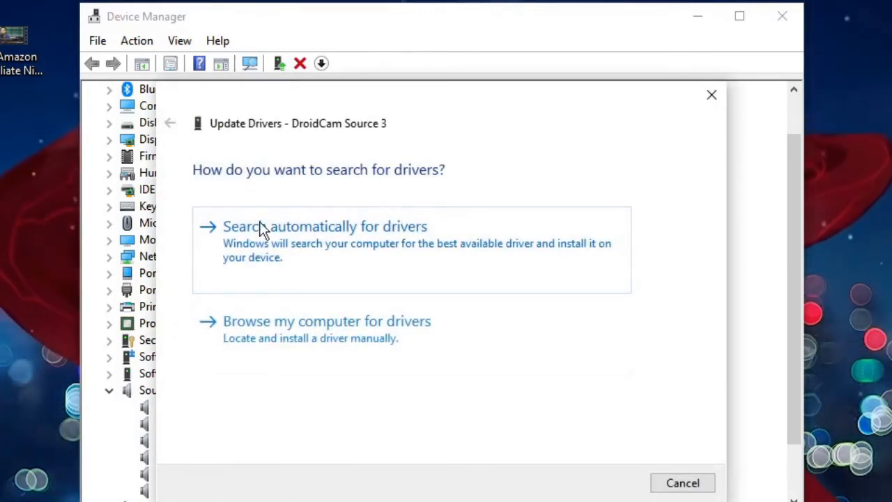
{"action": "left_click", "coordinate": [325, 226]}
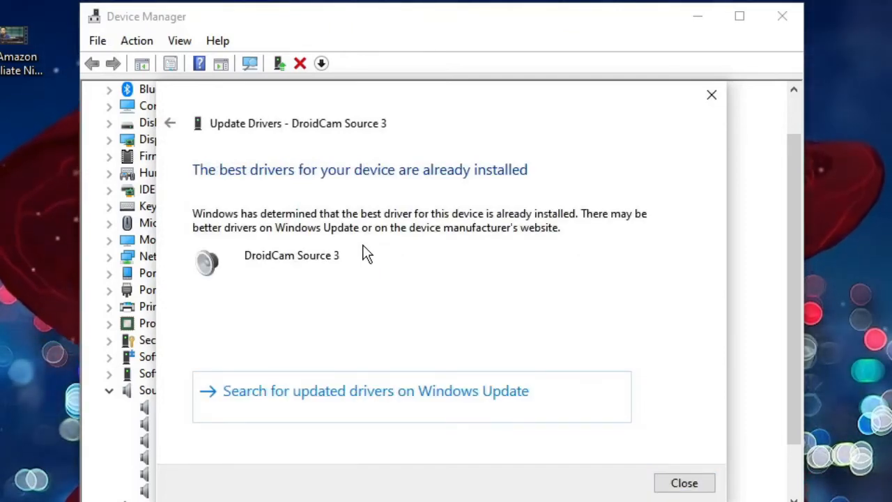
{"action": "mouse_move", "coordinate": [465, 243]}
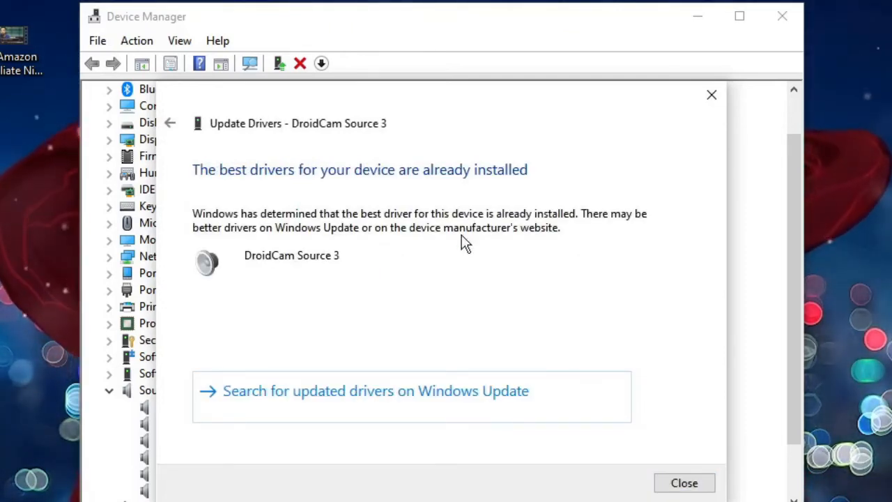
{"action": "left_click", "coordinate": [683, 482]}
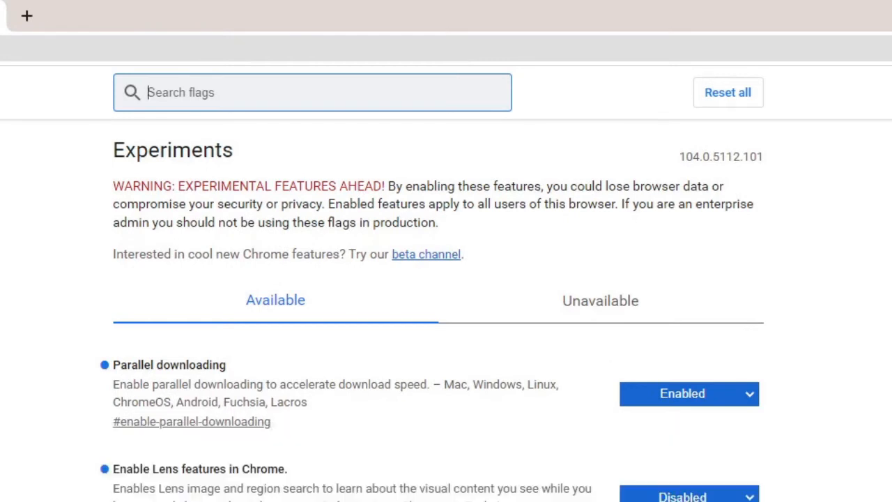
Search flags for 'media' and set MediaFoundation Video Capture to Disabled
{"action": "type", "text": "mediafound"}
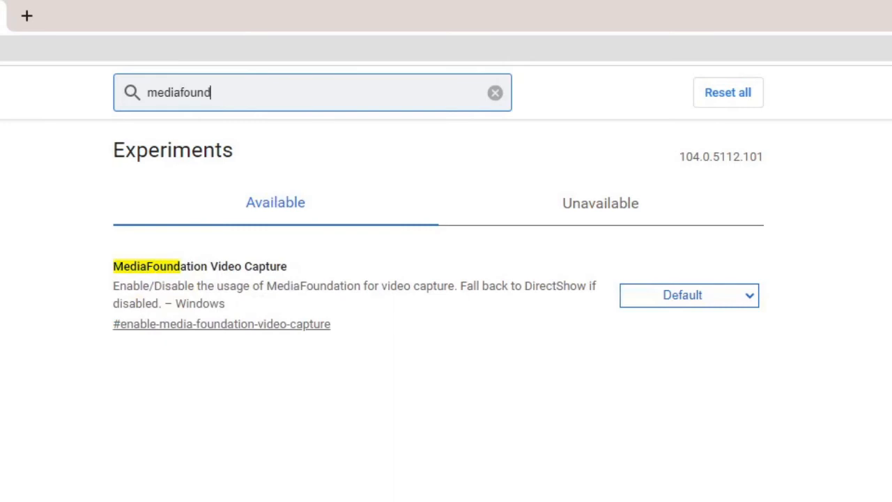
{"action": "mouse_move", "coordinate": [228, 273]}
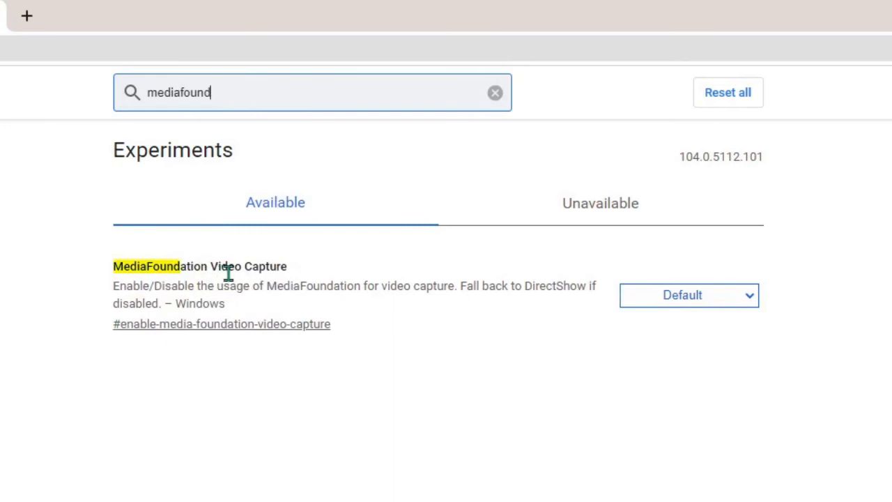
{"action": "mouse_move", "coordinate": [695, 309]}
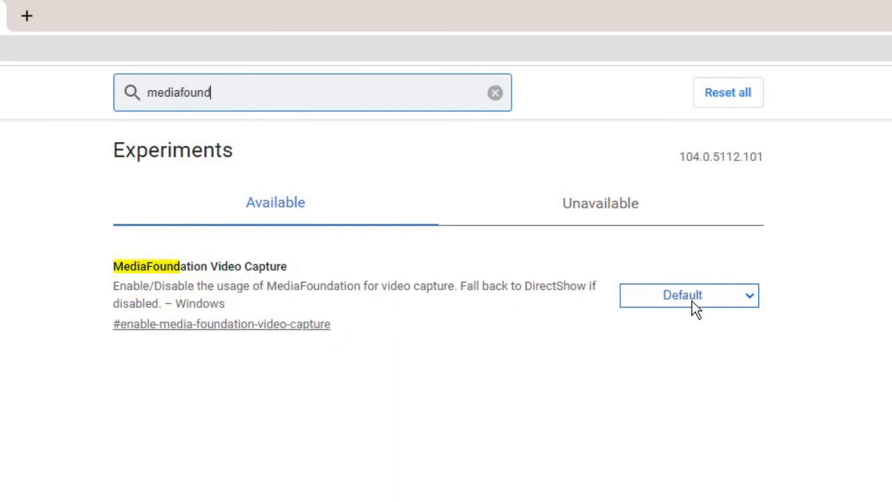
{"action": "left_click", "coordinate": [687, 294]}
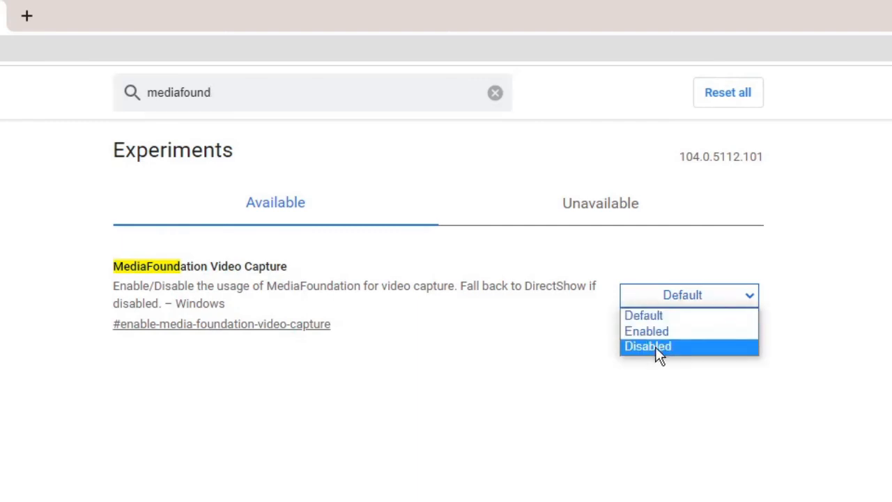
{"action": "left_click", "coordinate": [647, 346]}
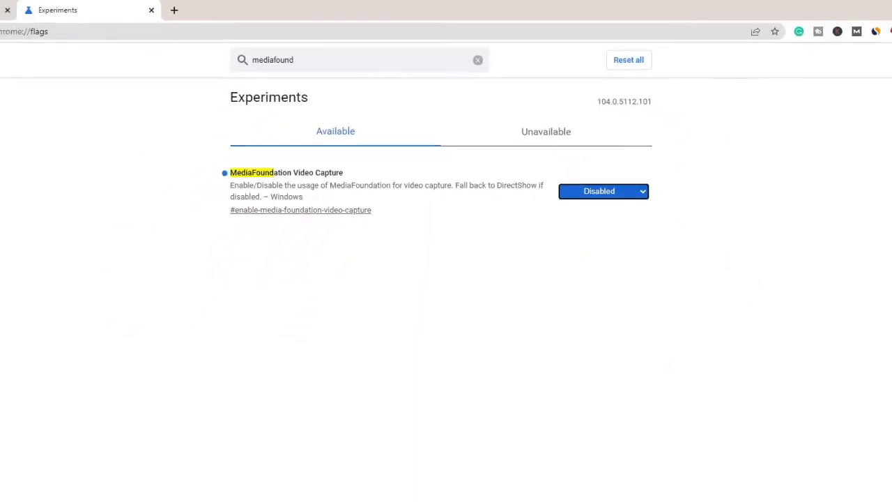